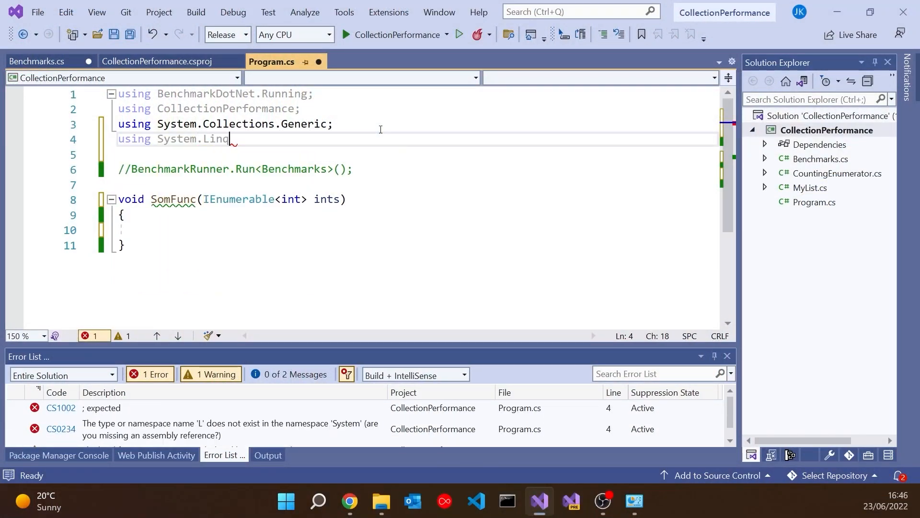
# - Finish 'using System.Linq;' and write SomFunc's body as ints.Count(), then change it to ints.ElementAt(10);
pyautogui.write(';')
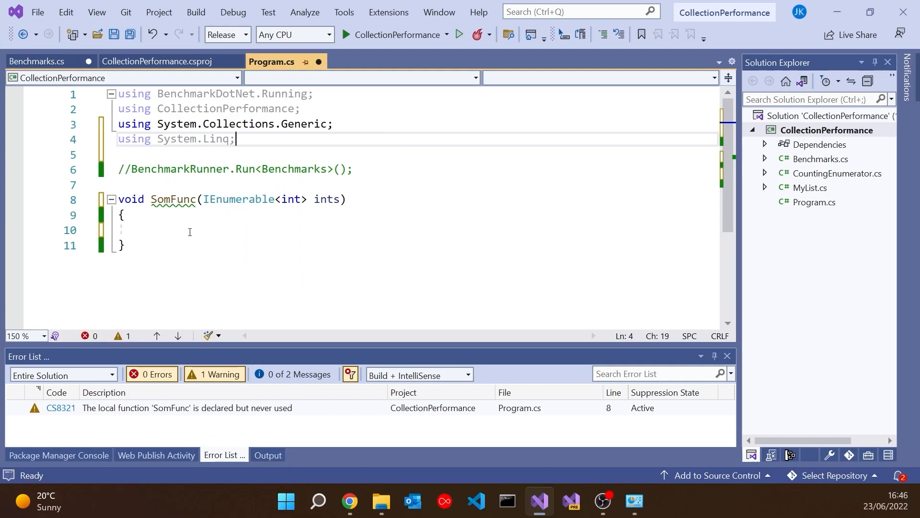
pyautogui.write('int')
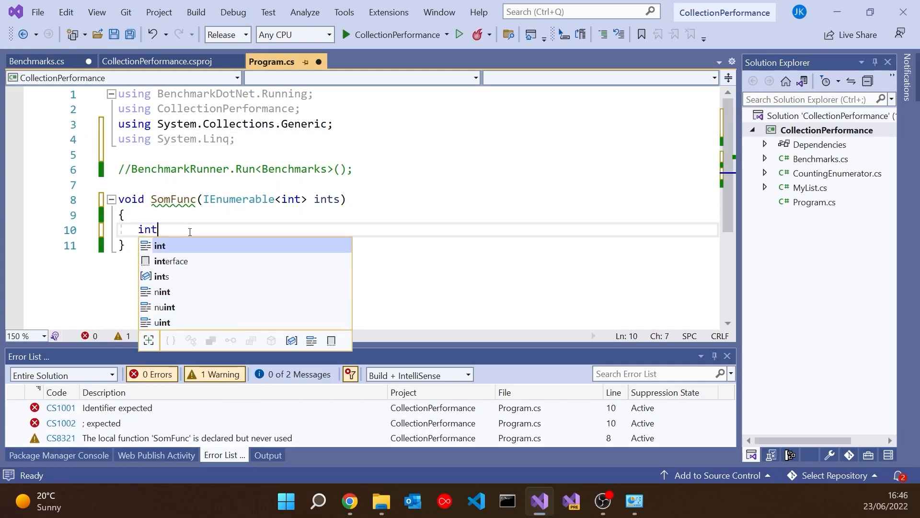
pyautogui.write('s.')
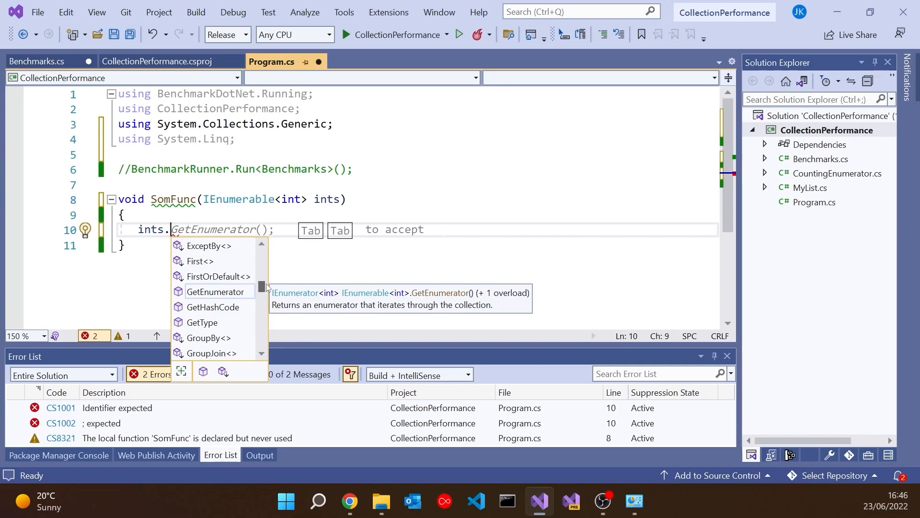
pyautogui.scroll(3)
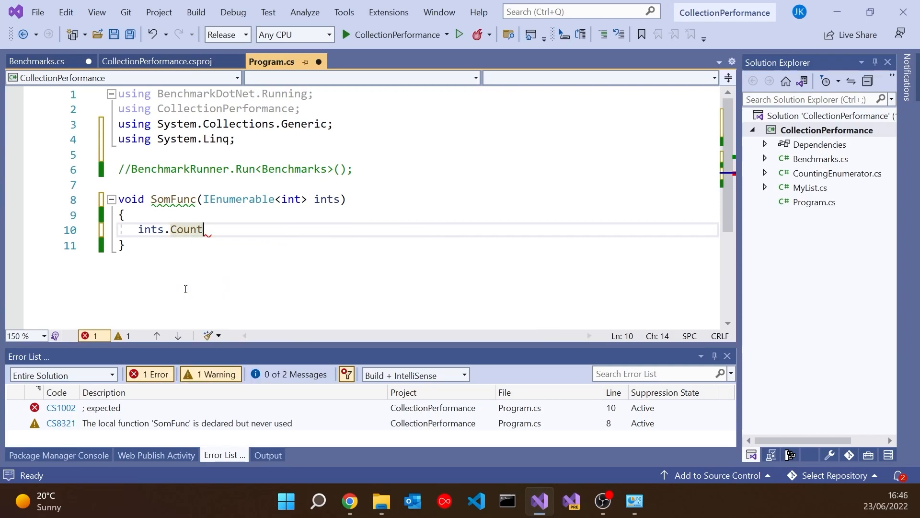
pyautogui.write('();')
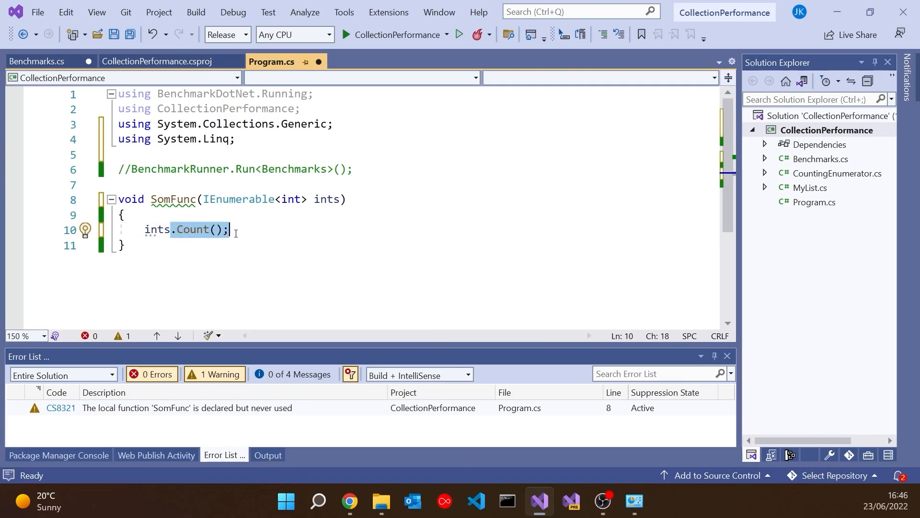
pyautogui.write('ElementAt')
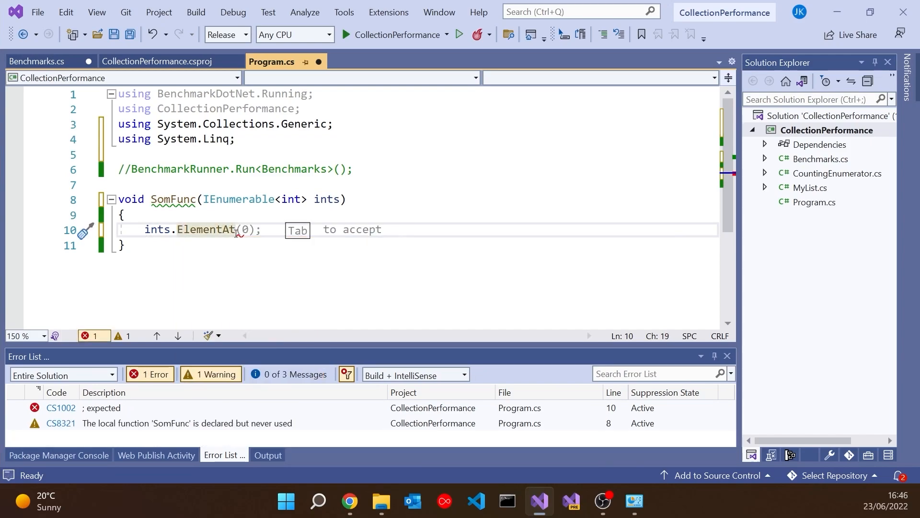
pyautogui.write('10)')
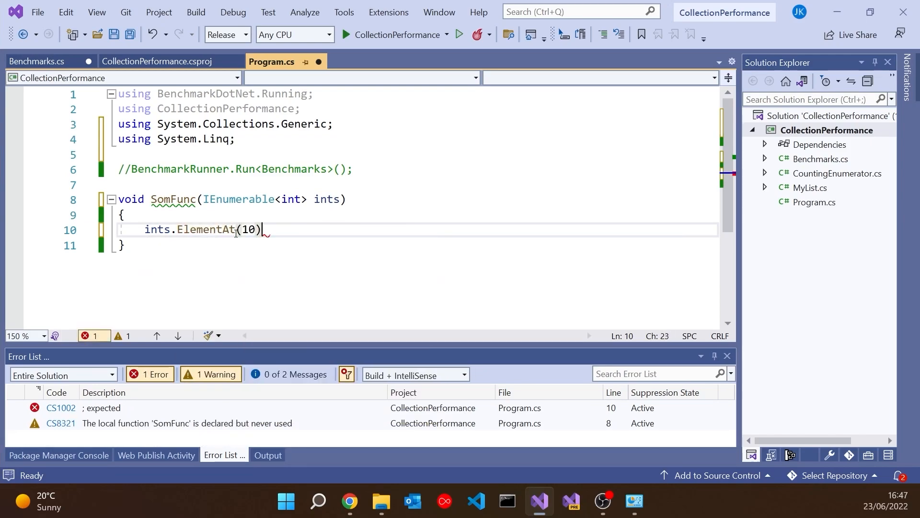
pyautogui.write(';')
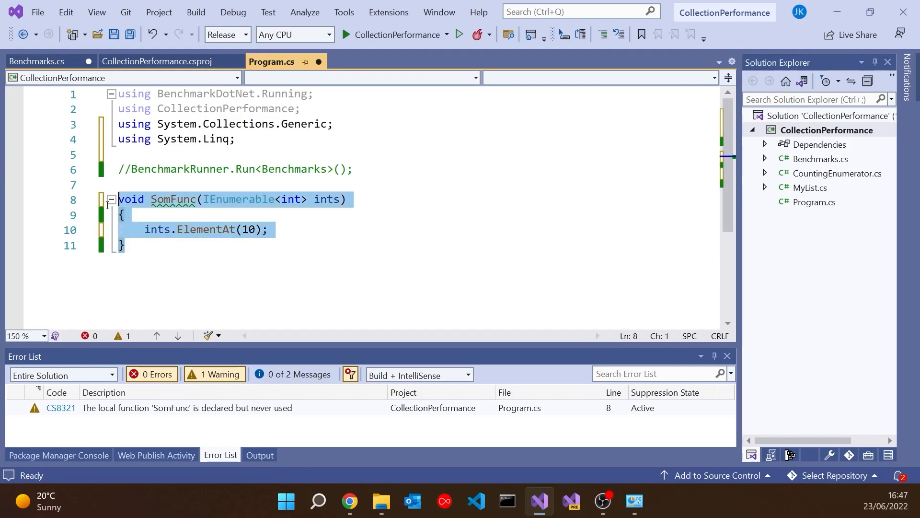
# - Switch to Benchmarks.cs and scroll past the constructor to the ForWithList() benchmark method
pyautogui.press('Delete')
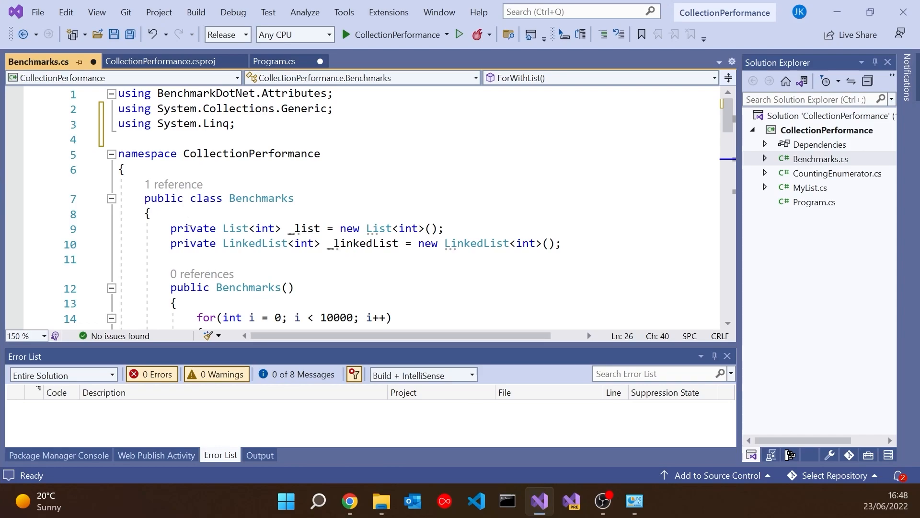
pyautogui.scroll(-3)
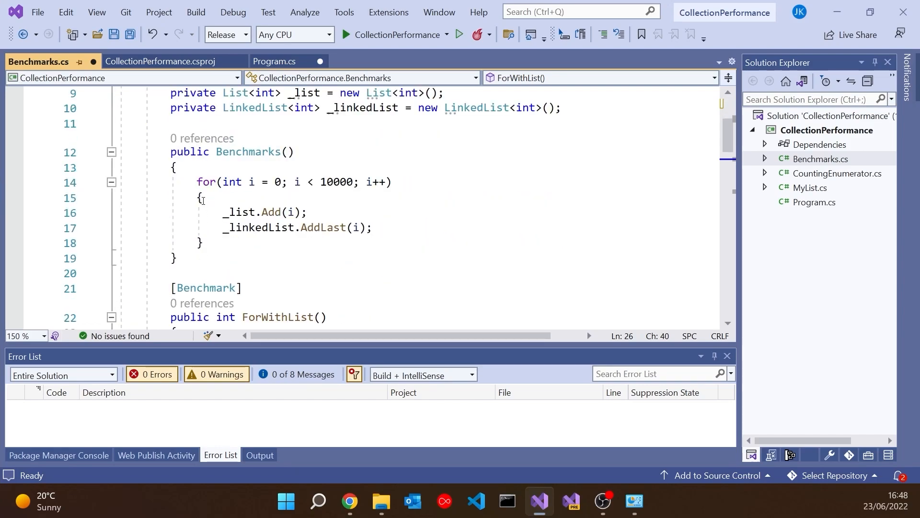
pyautogui.moveTo(315, 213)
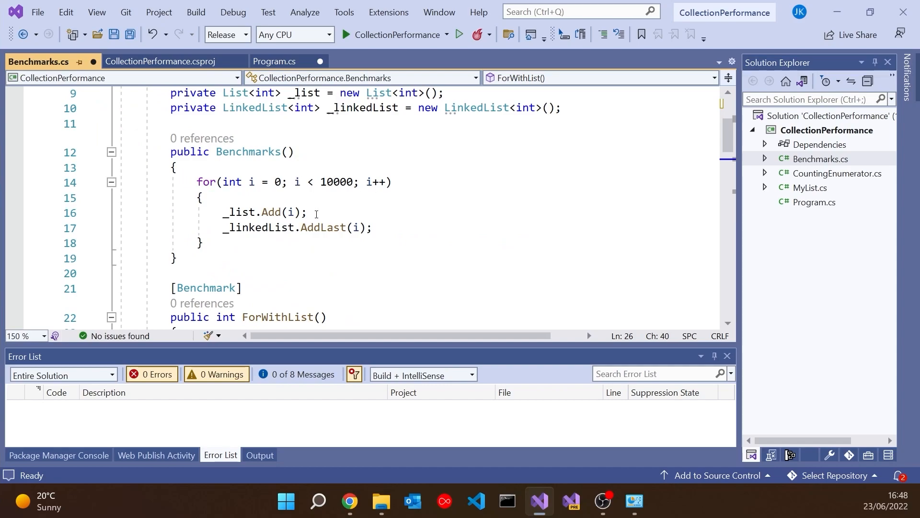
pyautogui.moveTo(161, 219)
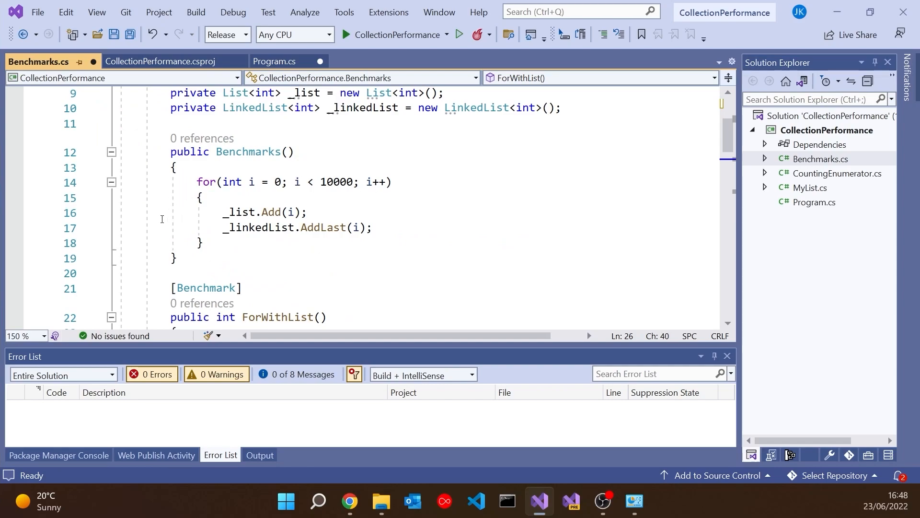
pyautogui.scroll(-3)
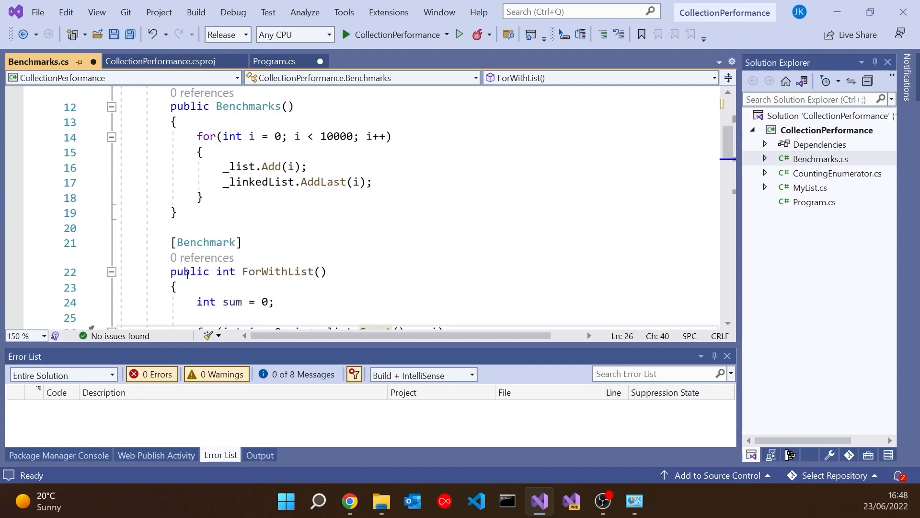
pyautogui.scroll(-3)
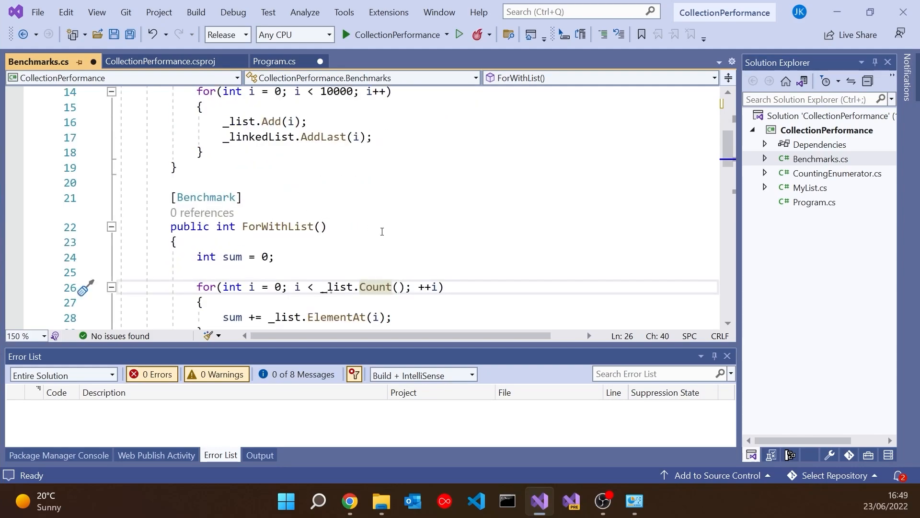
pyautogui.scroll(-3)
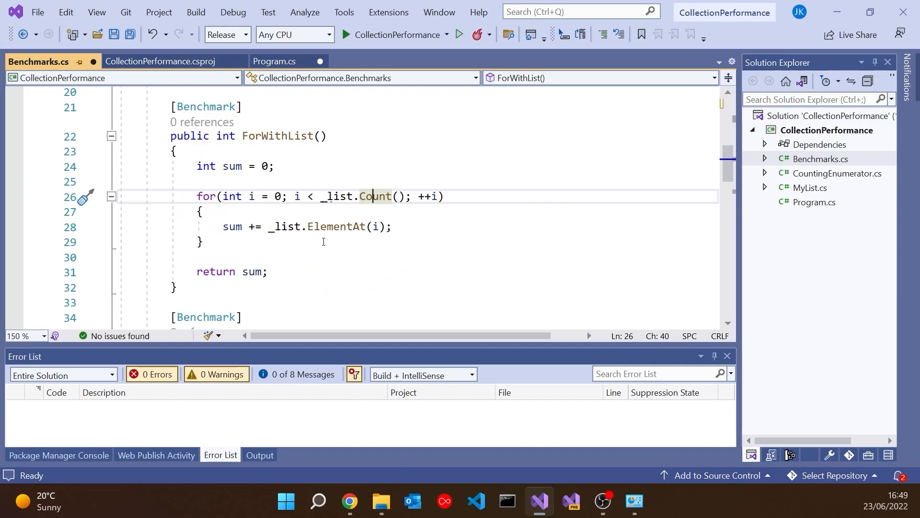
pyautogui.moveTo(279, 282)
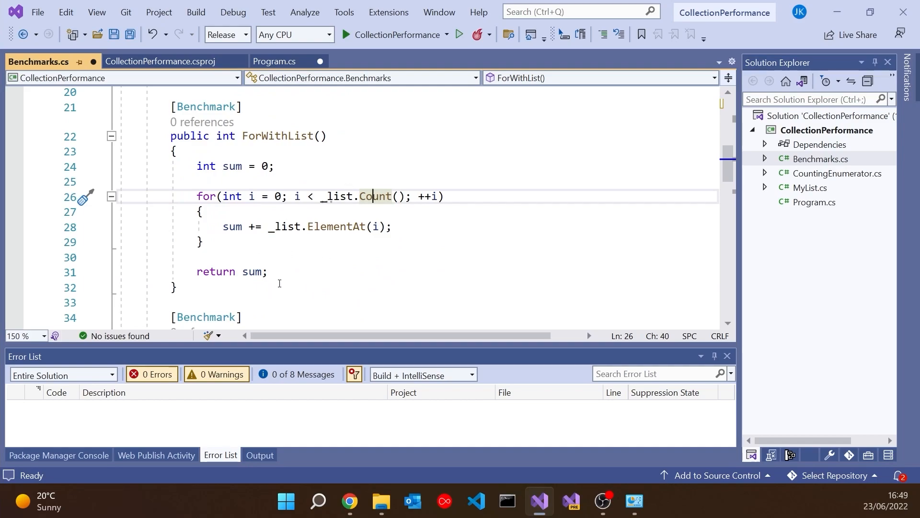
pyautogui.moveTo(349, 180)
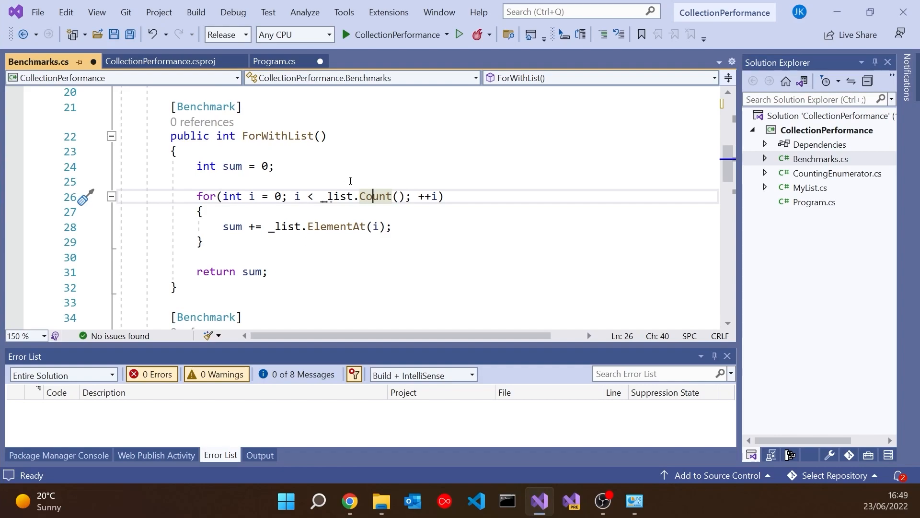
# - Try indexing _linkedList[i] and removing .Count() to show the errors, then restore .Count() so the loop compiles
pyautogui.click(274, 166)
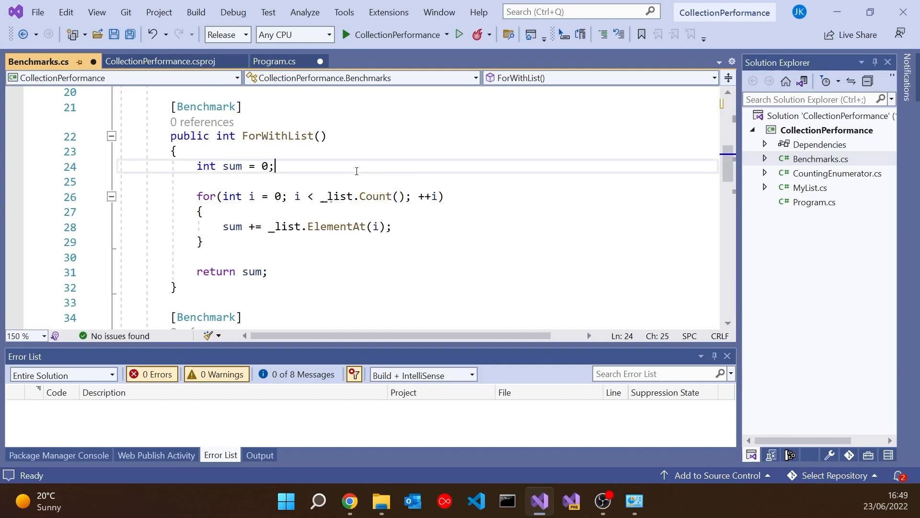
pyautogui.moveTo(379, 195)
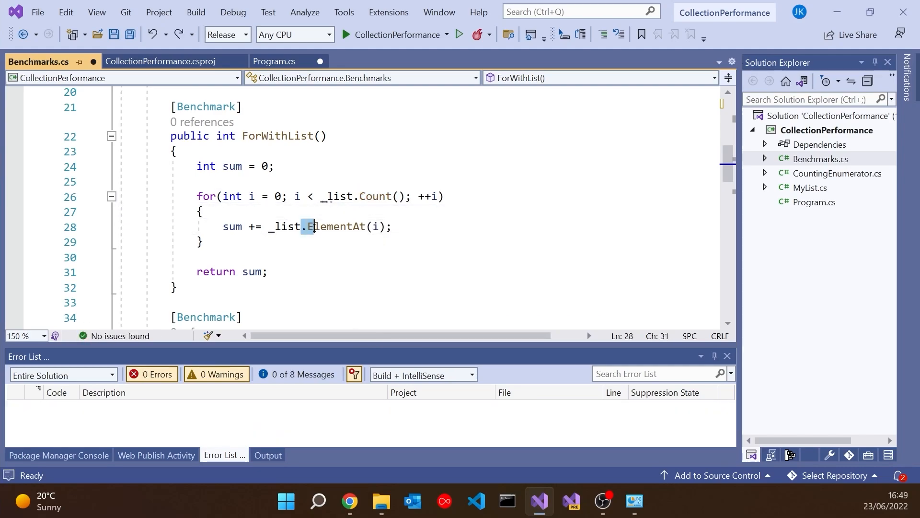
pyautogui.write('[')
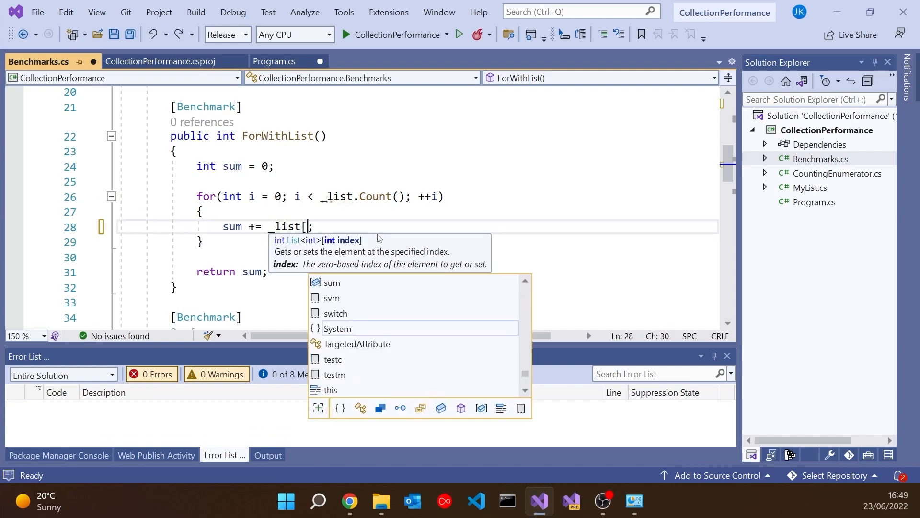
pyautogui.write('i]')
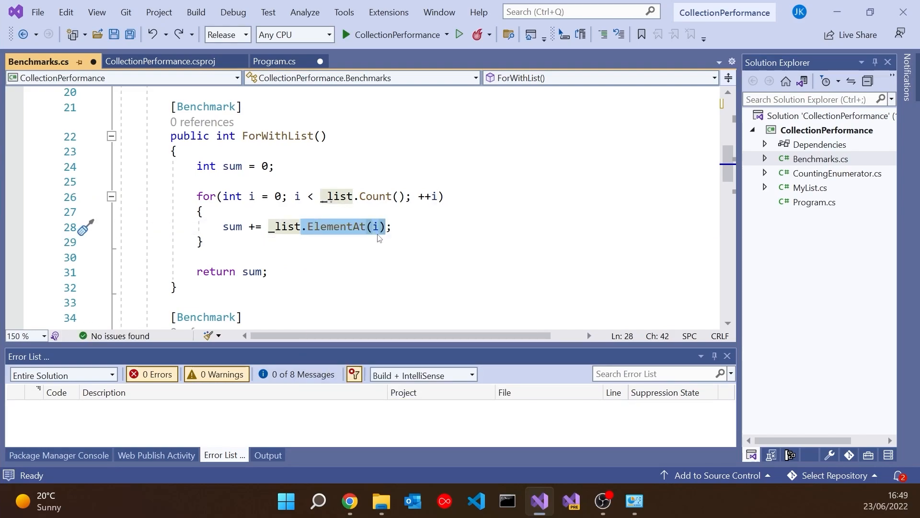
pyautogui.moveTo(334, 228)
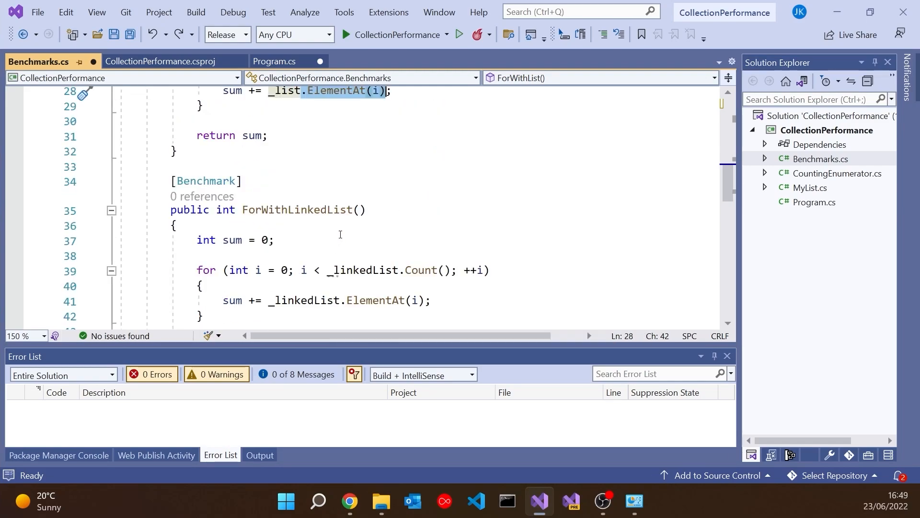
pyautogui.moveTo(421, 224)
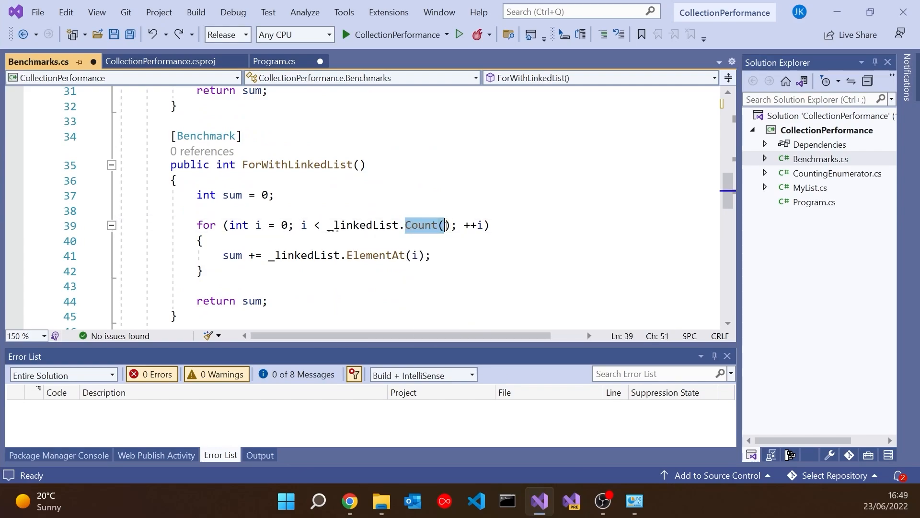
pyautogui.press('Backspace')
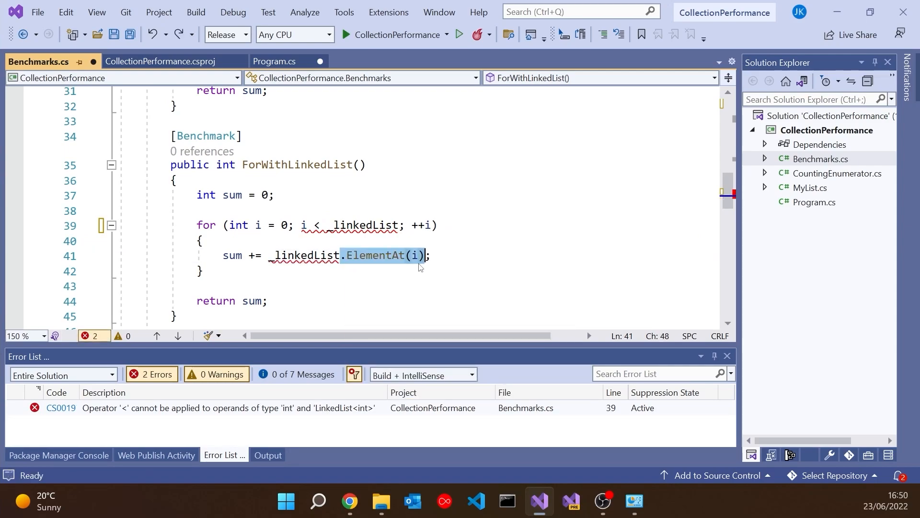
pyautogui.write('.Cou')
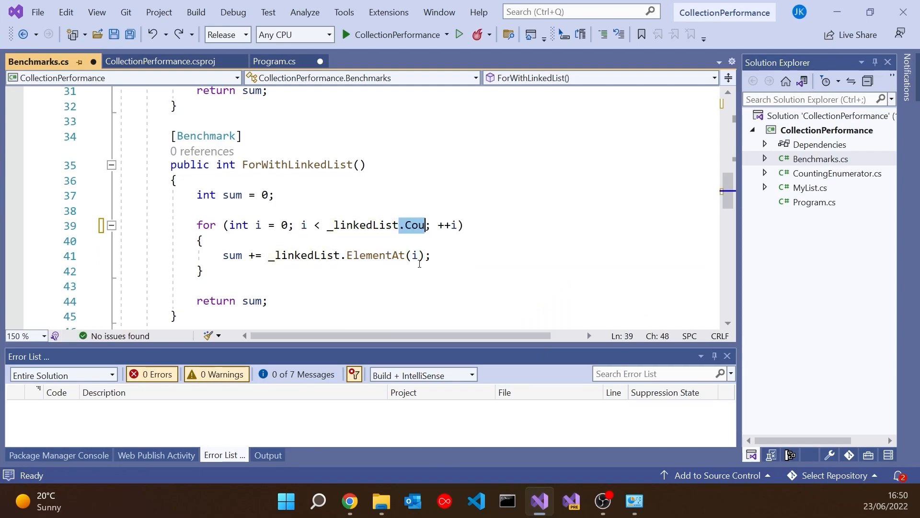
pyautogui.write('nt()')
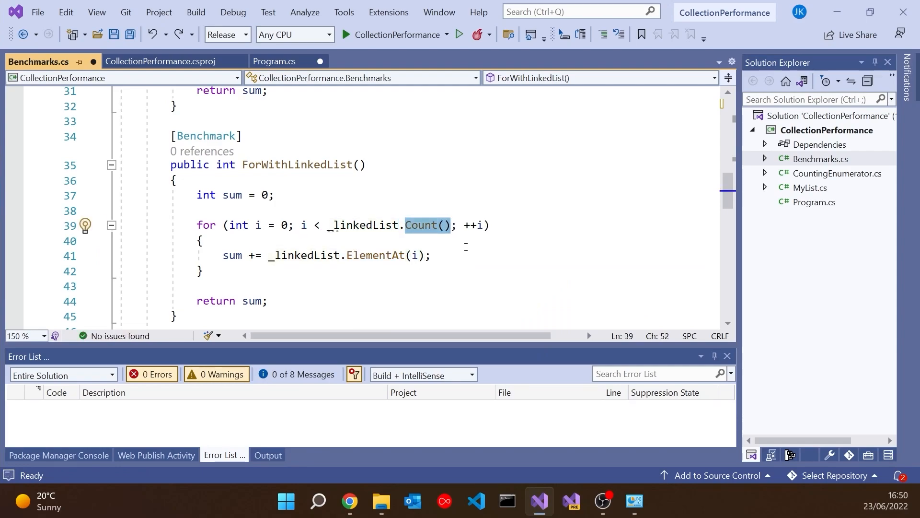
pyautogui.scroll(-3)
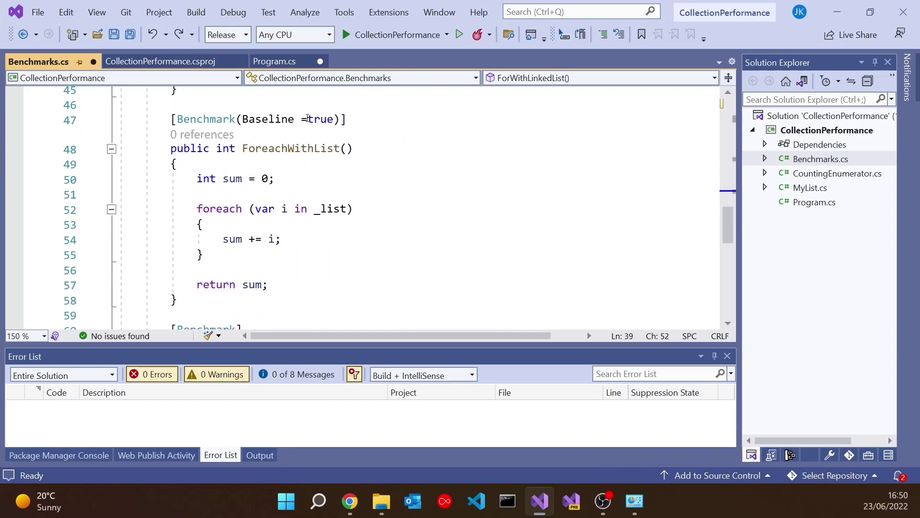
pyautogui.click(314, 119)
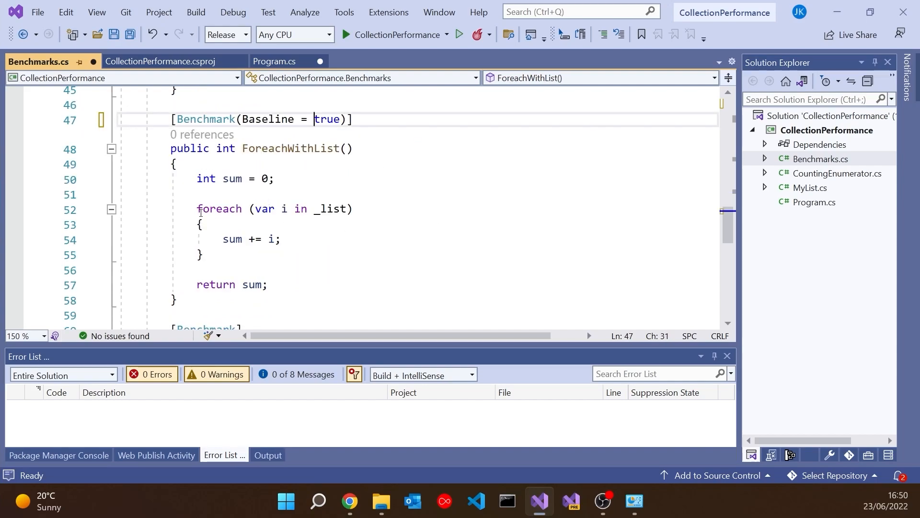
pyautogui.scroll(-3)
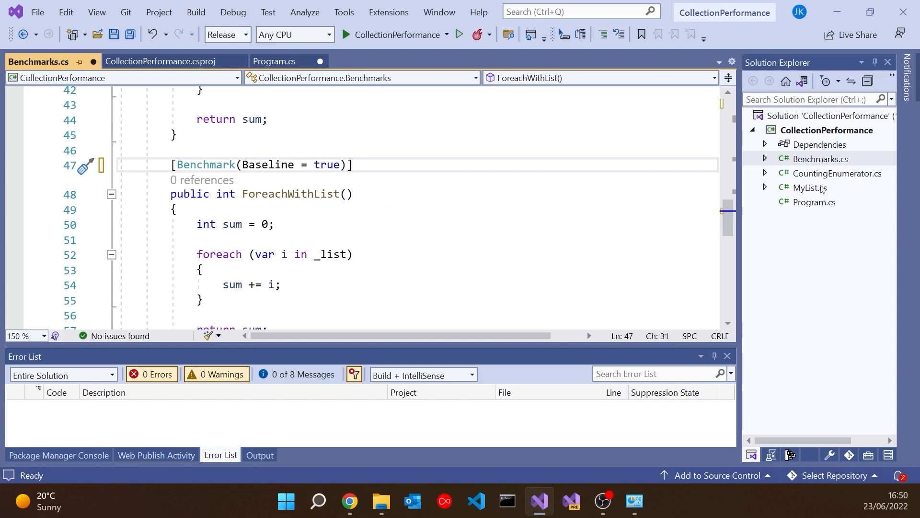
# - Open Program.cs from Solution Explorer and start the benchmark project without debugging
pyautogui.click(272, 61)
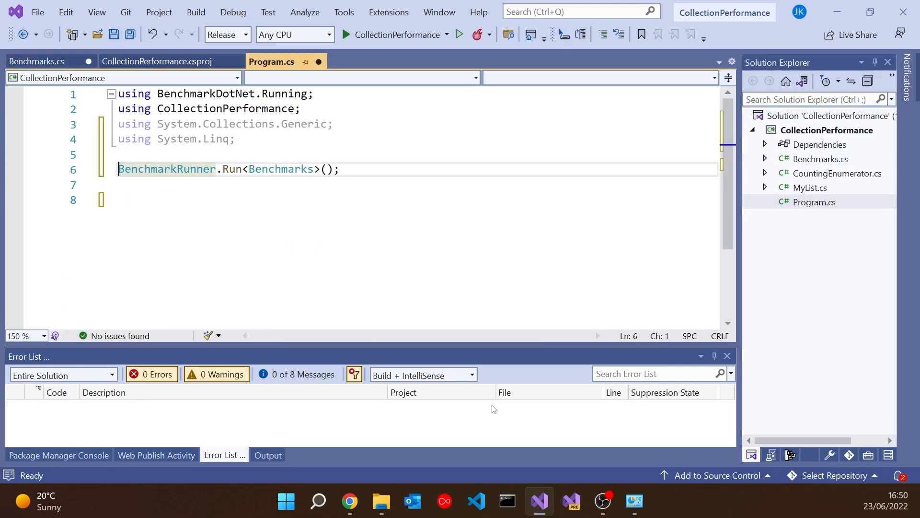
pyautogui.click(459, 34)
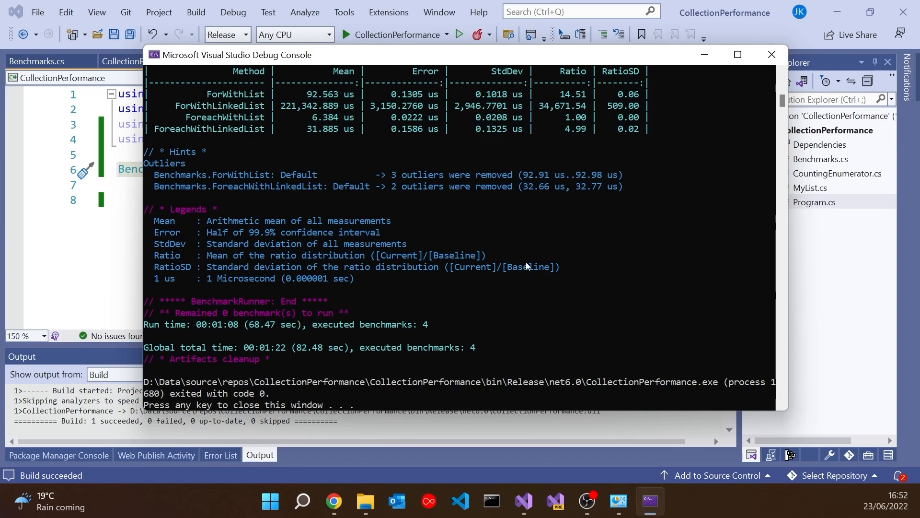
# - Scroll the Debug Console up to the BenchmarkDotNet summary table with Mean and Ratio columns
pyautogui.scroll(3)
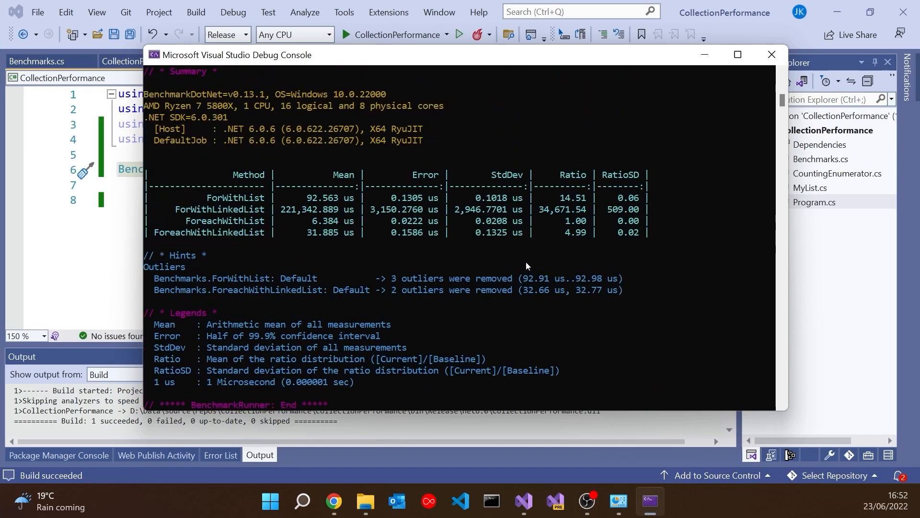
pyautogui.moveTo(584, 230)
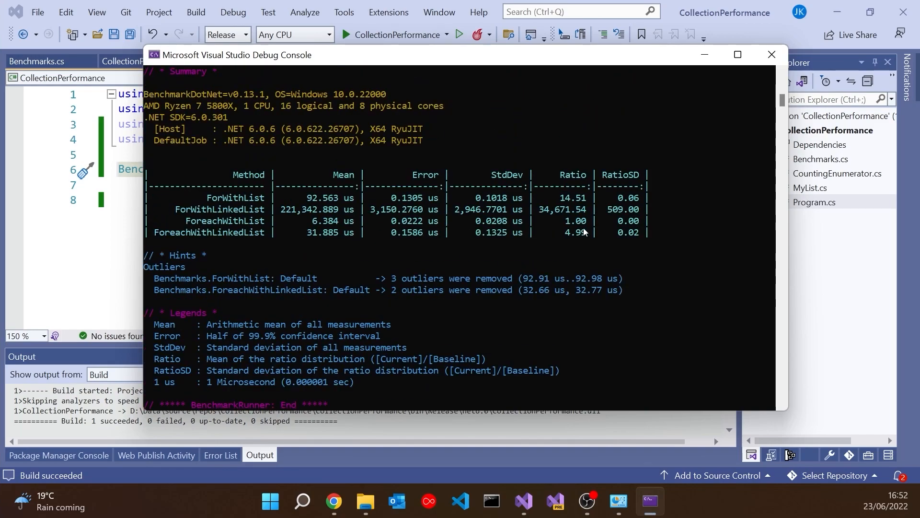
pyautogui.moveTo(567, 229)
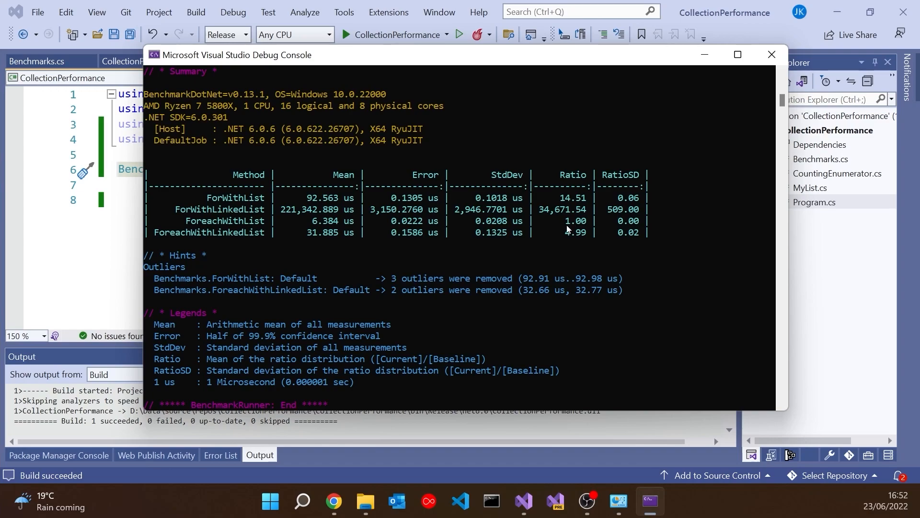
pyautogui.moveTo(587, 228)
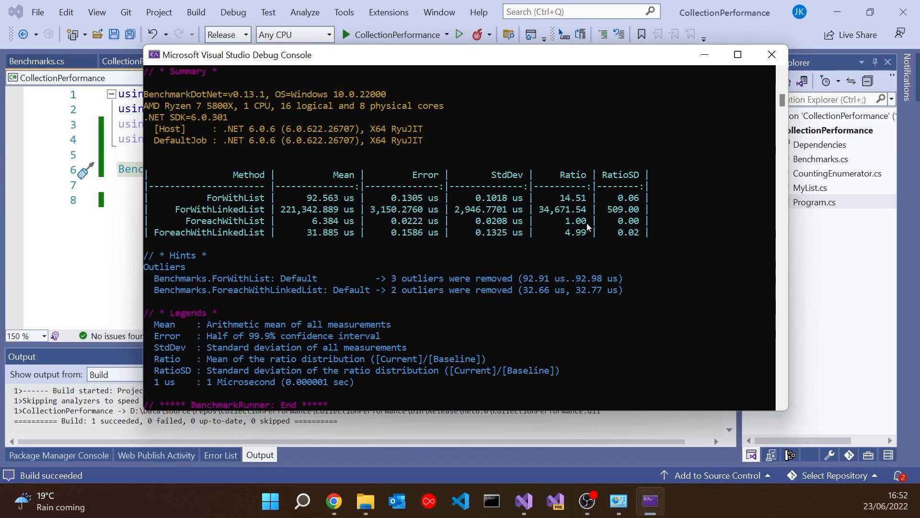
pyautogui.moveTo(580, 238)
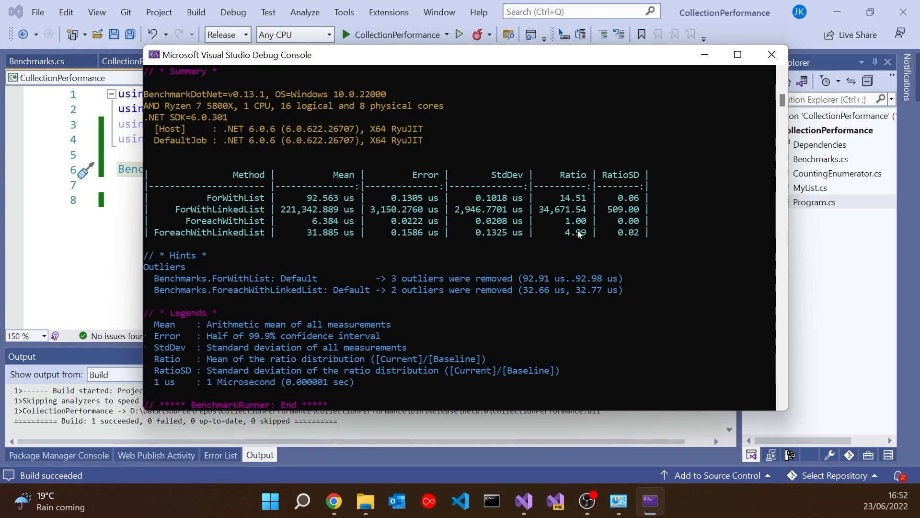
pyautogui.moveTo(577, 238)
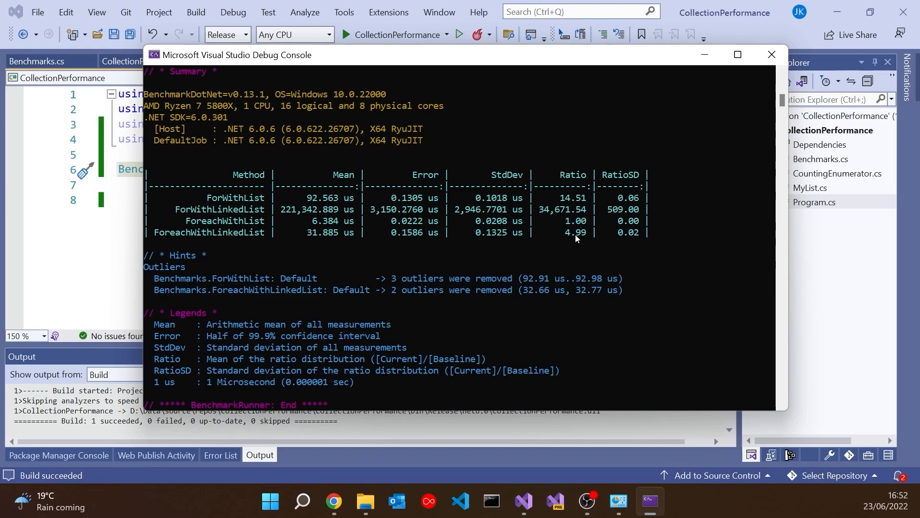
pyautogui.moveTo(210, 201)
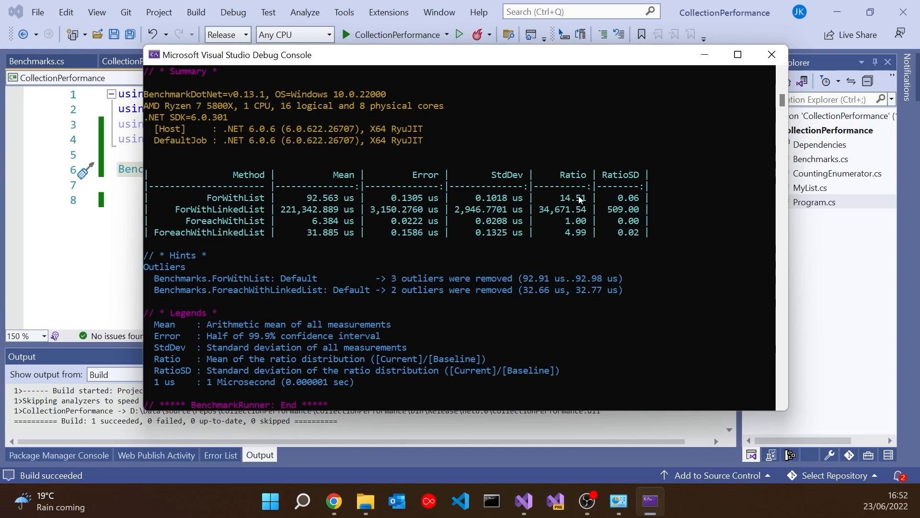
pyautogui.moveTo(517, 218)
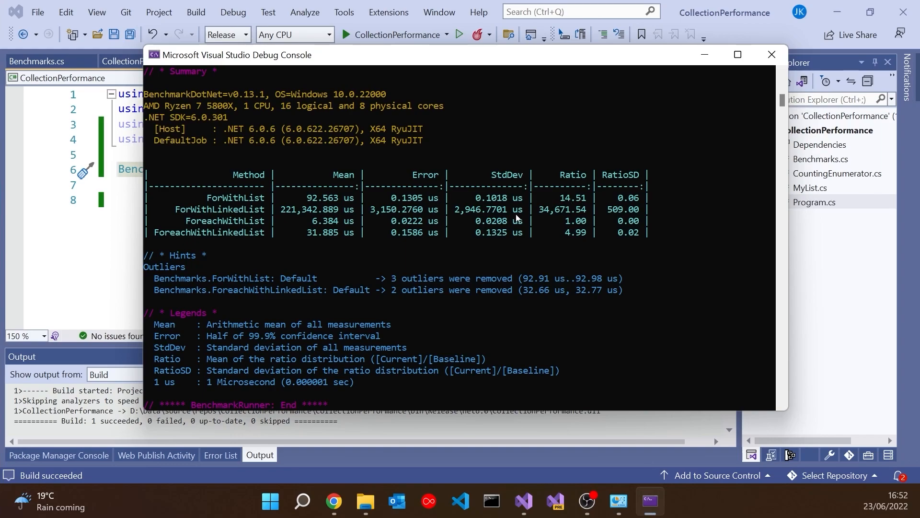
pyautogui.moveTo(550, 216)
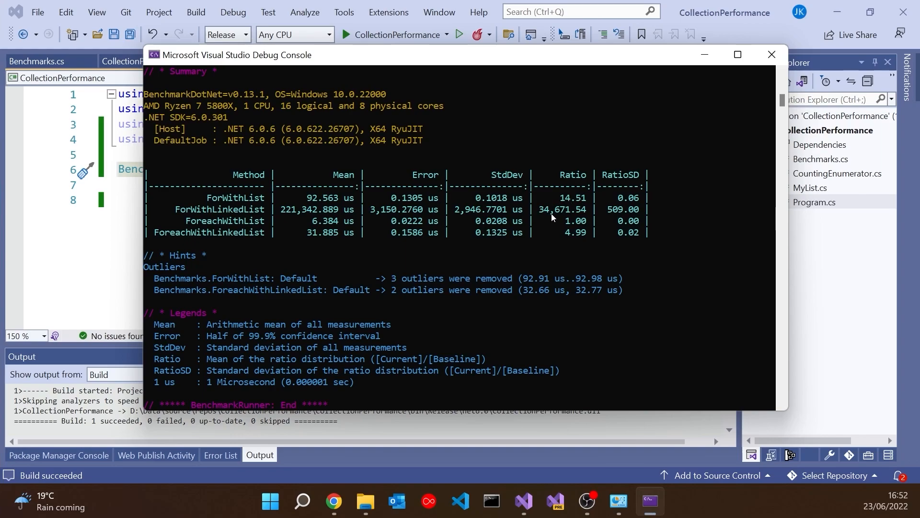
pyautogui.moveTo(550, 216)
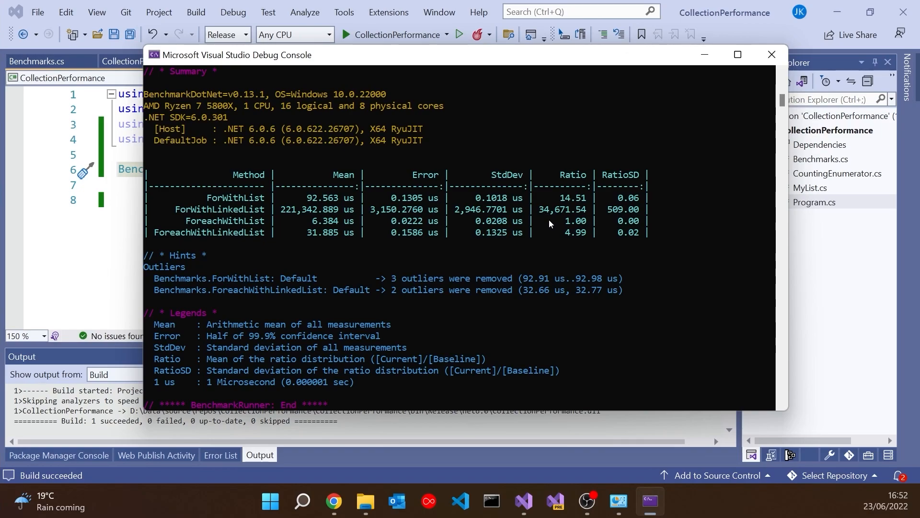
pyautogui.moveTo(569, 235)
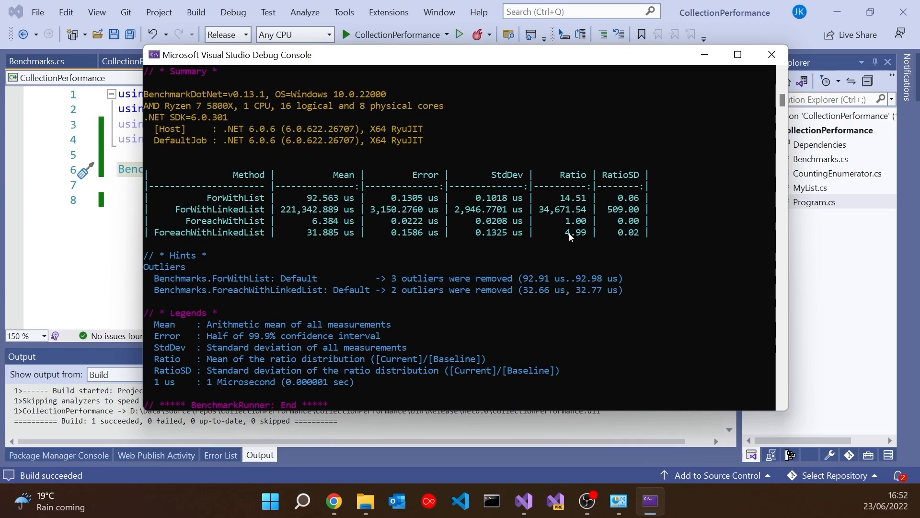
pyautogui.moveTo(273, 206)
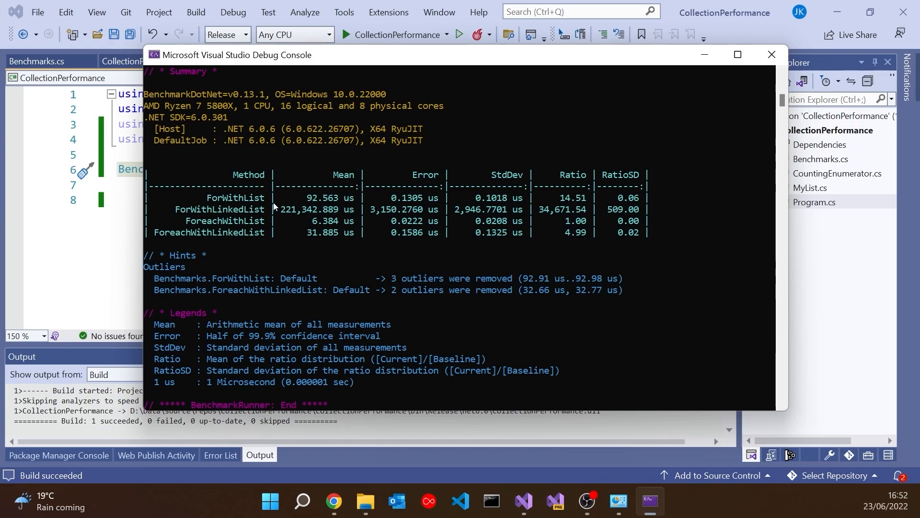
pyautogui.moveTo(256, 217)
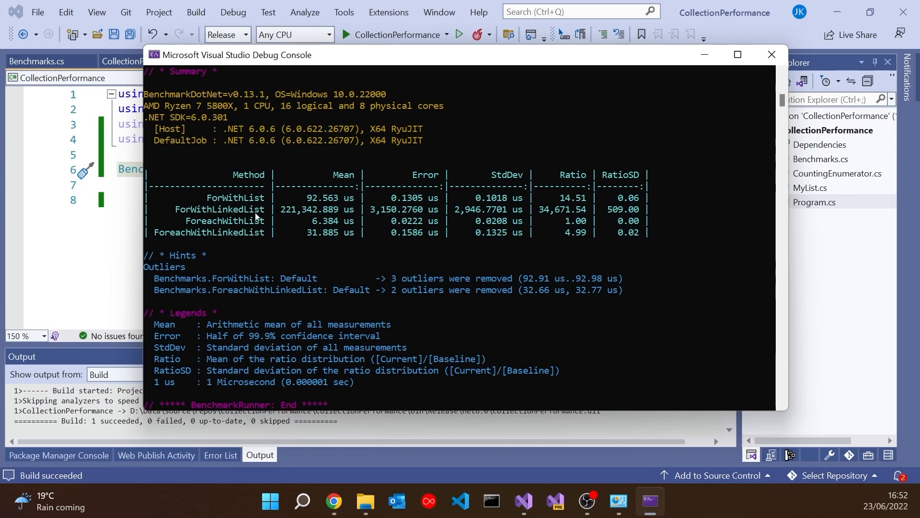